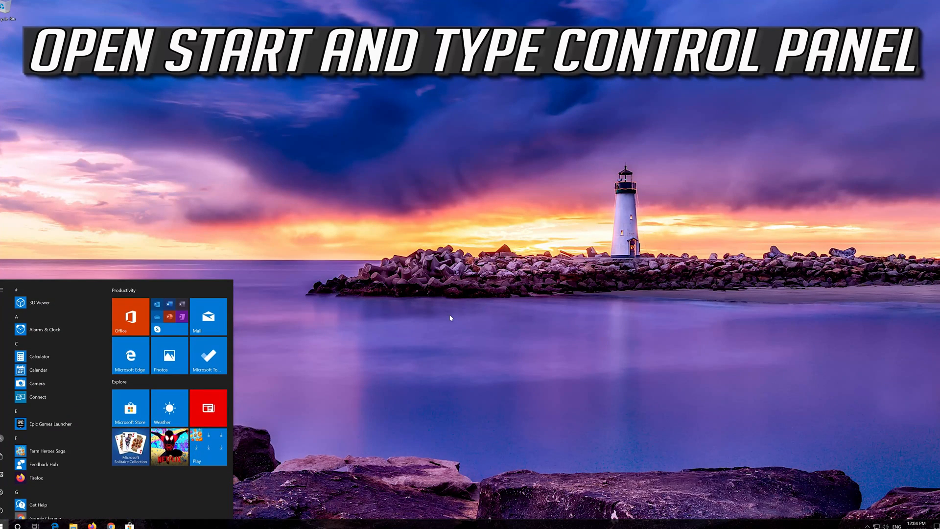
Step: Search the Start menu for 'control panel' and open the Control Panel app
{"action": "type", "text": "control"}
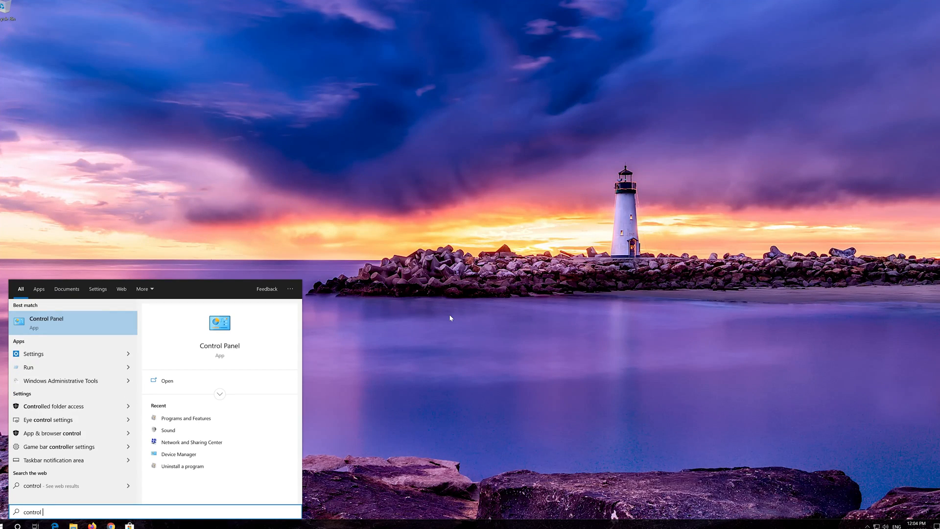
{"action": "type", "text": "panel"}
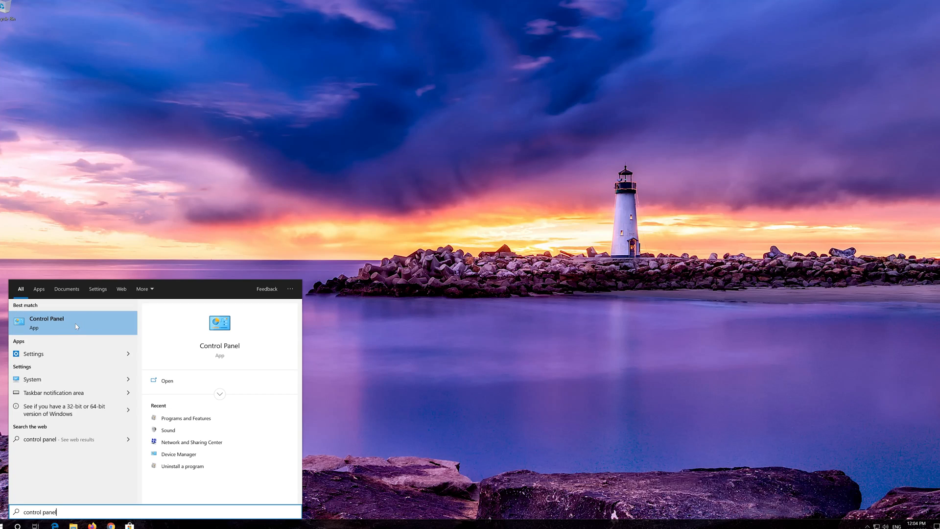
{"action": "left_click", "coordinate": [47, 323]}
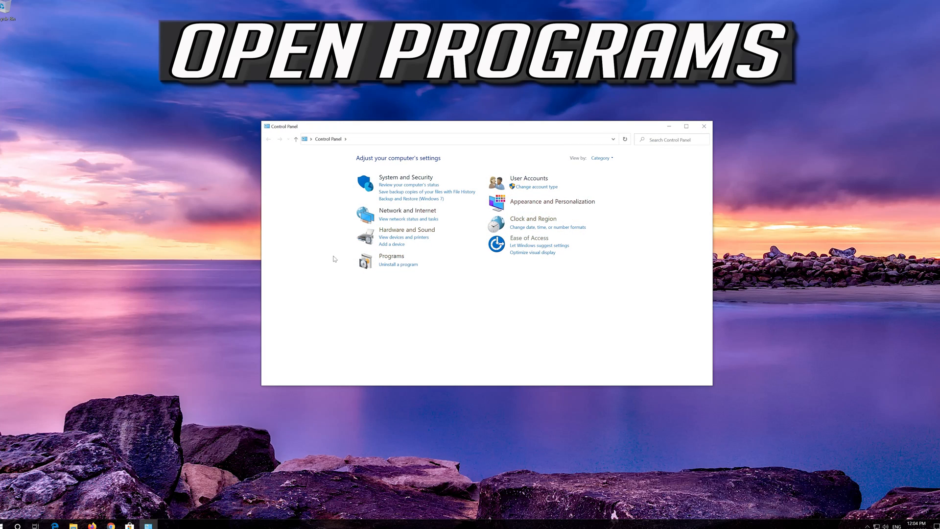
{"action": "mouse_move", "coordinate": [390, 263]}
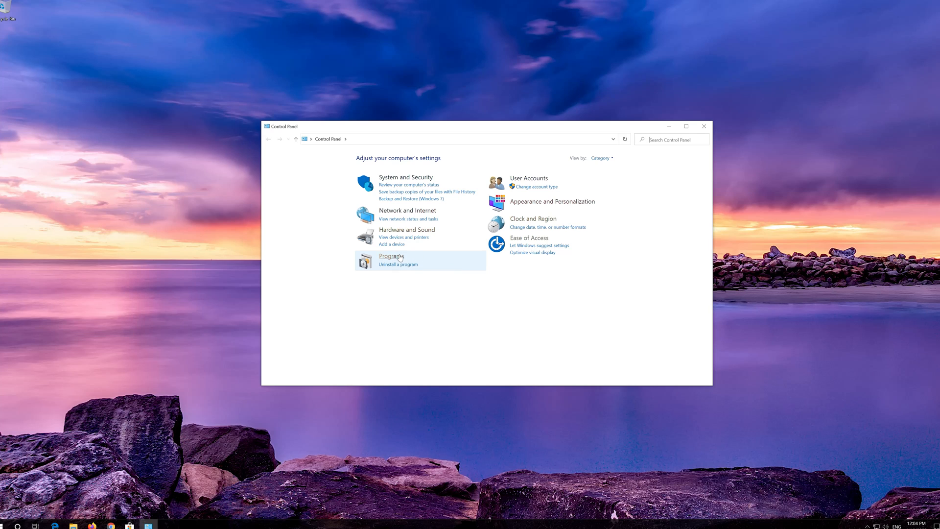
Step: Go through Programs and Programs and Features to 'Turn Windows features on or off'
{"action": "left_click", "coordinate": [391, 256]}
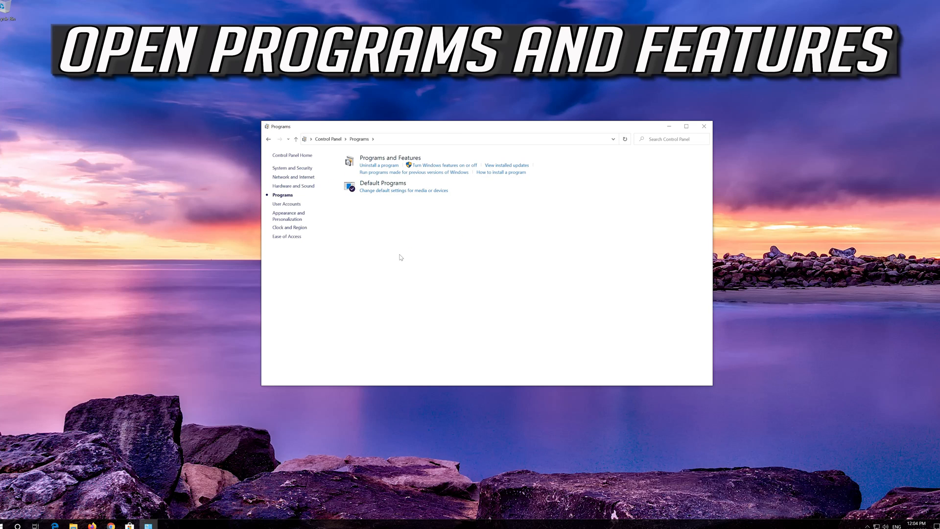
{"action": "mouse_move", "coordinate": [396, 157]}
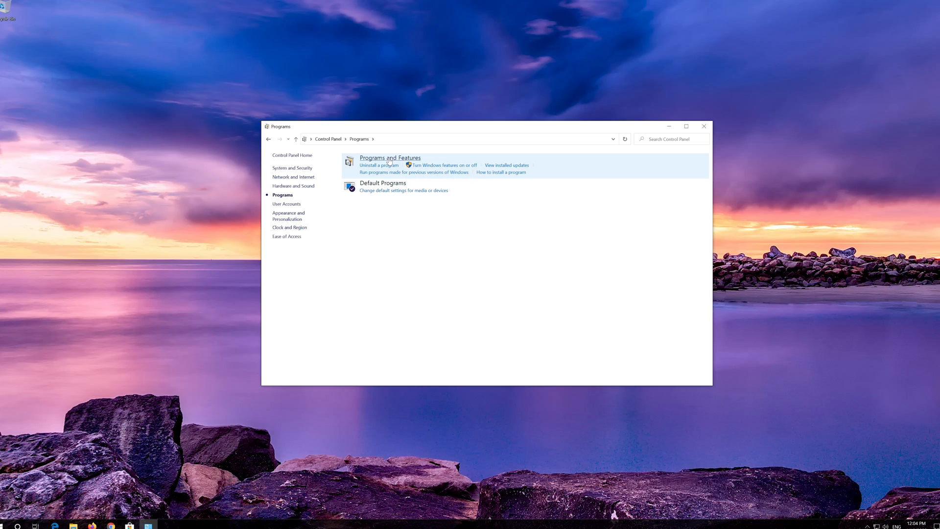
{"action": "left_click", "coordinate": [379, 164]}
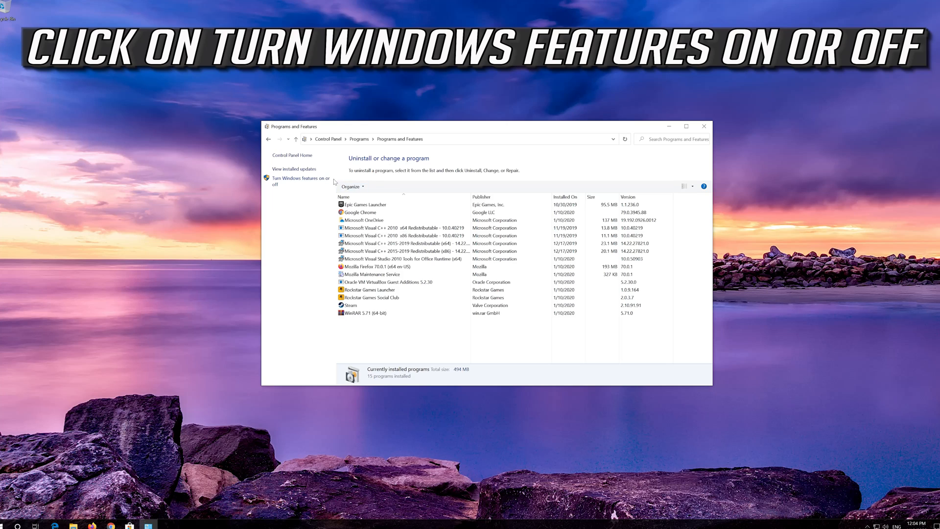
{"action": "mouse_move", "coordinate": [315, 178]}
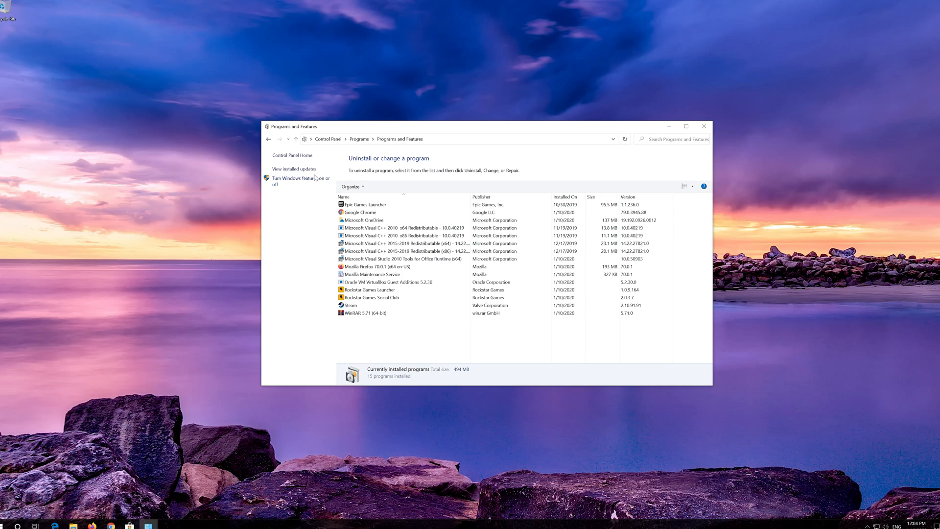
{"action": "left_click", "coordinate": [301, 179]}
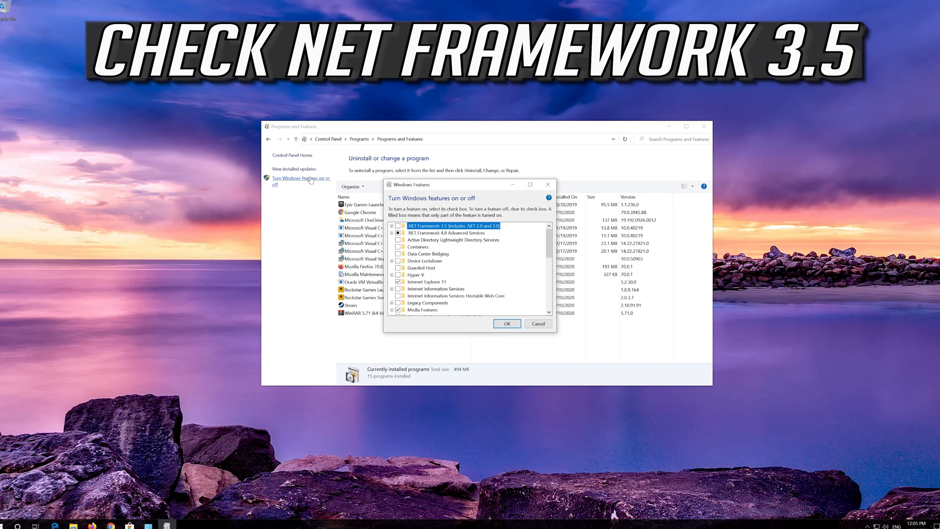
{"action": "mouse_move", "coordinate": [311, 182]}
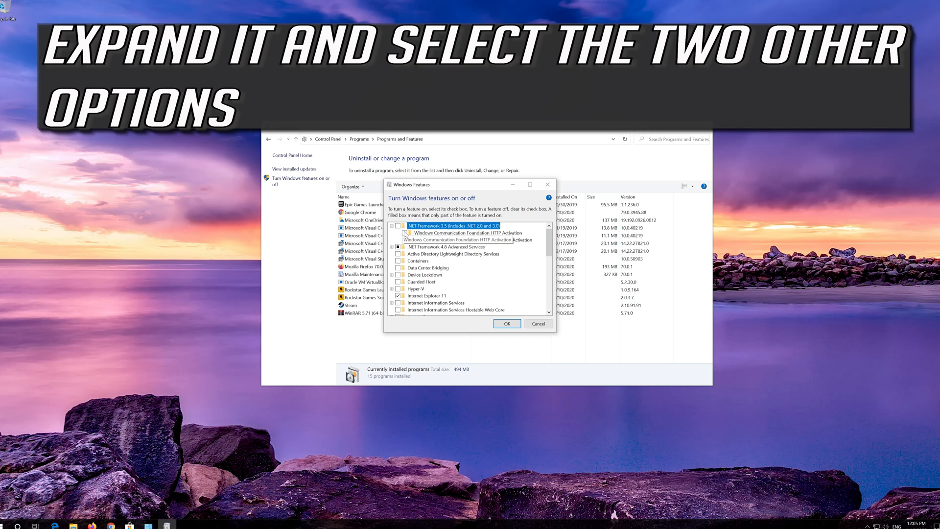
Step: Enable .NET Framework 3.5 with HTTP and Non-HTTP Activation and confirm with OK
{"action": "left_click", "coordinate": [405, 232]}
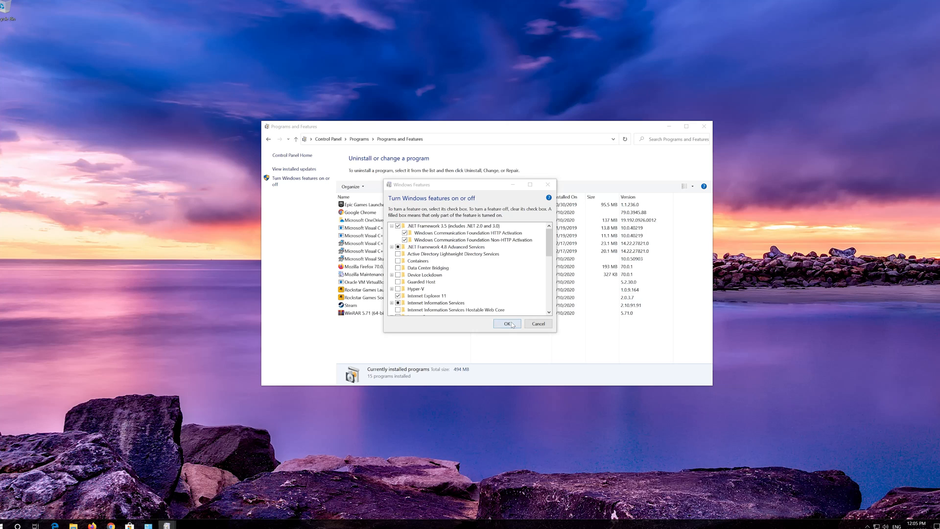
{"action": "left_click", "coordinate": [507, 324]}
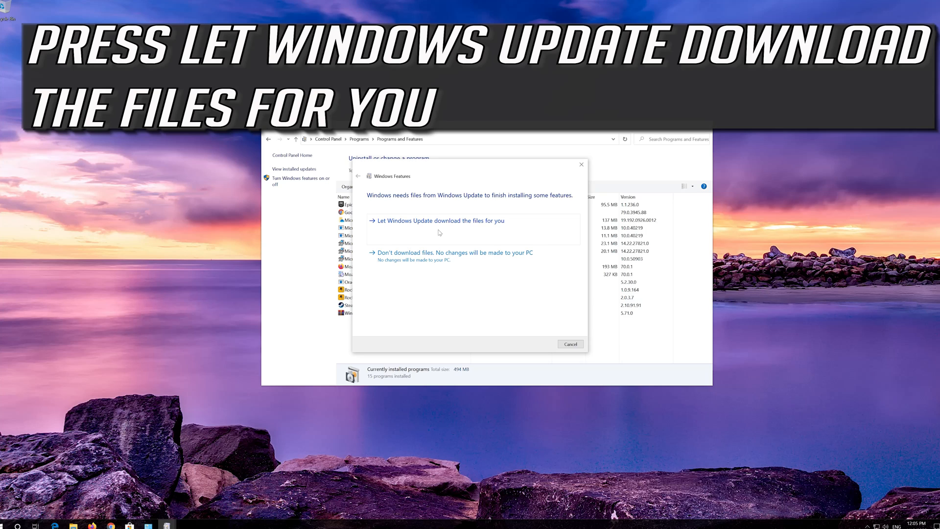
Step: Choose 'Let Windows Update download the files for you'
{"action": "left_click", "coordinate": [440, 220]}
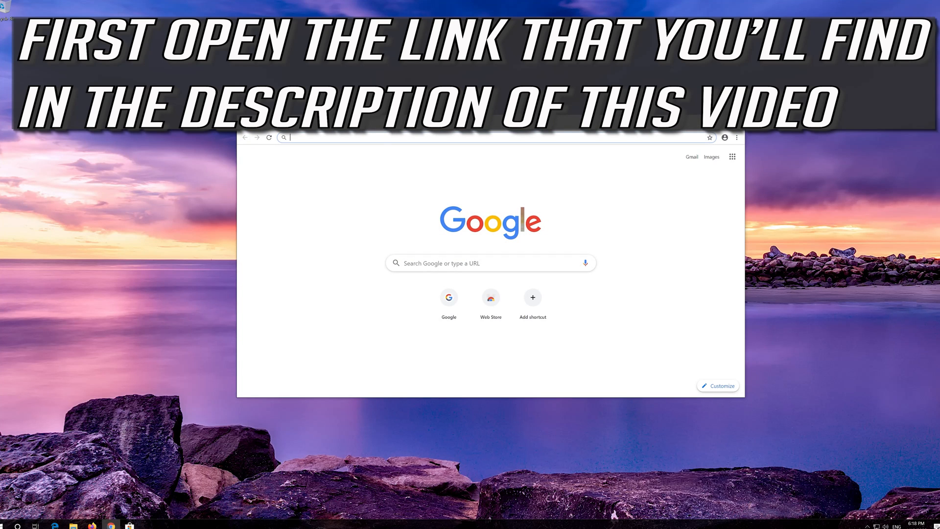
Step: Download the media creation tool from microsoft.com/en-us/software-download/windows10 and run it
{"action": "type", "text": "https://www.microsoft.com/en-us/software-download/windows10"}
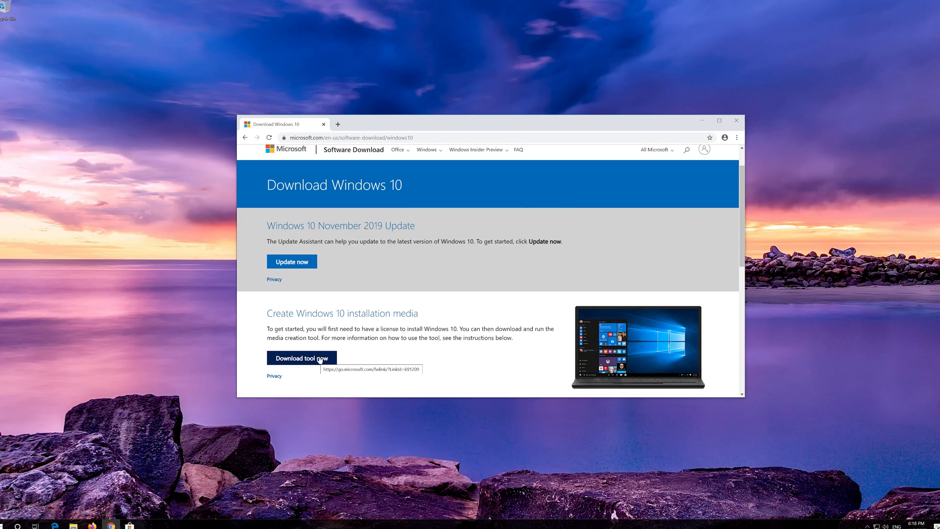
{"action": "left_click", "coordinate": [317, 357]}
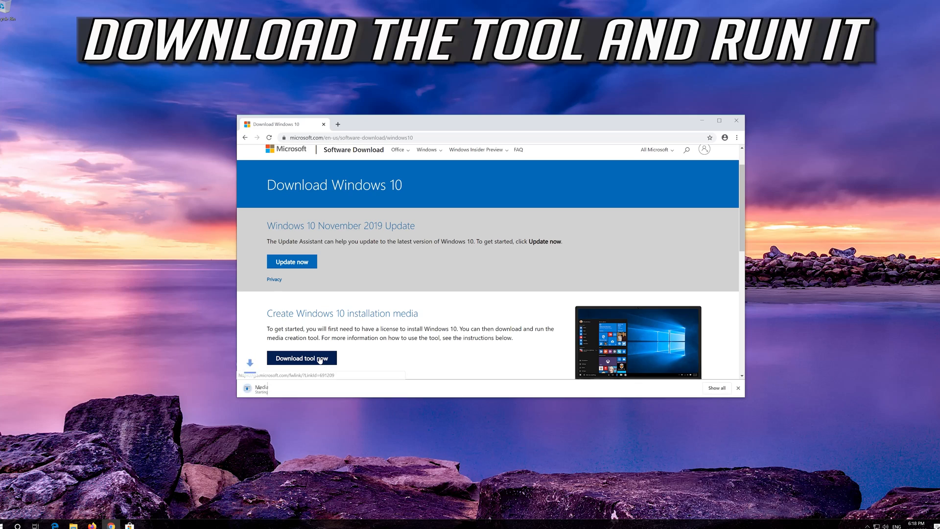
{"action": "left_click", "coordinate": [301, 358]}
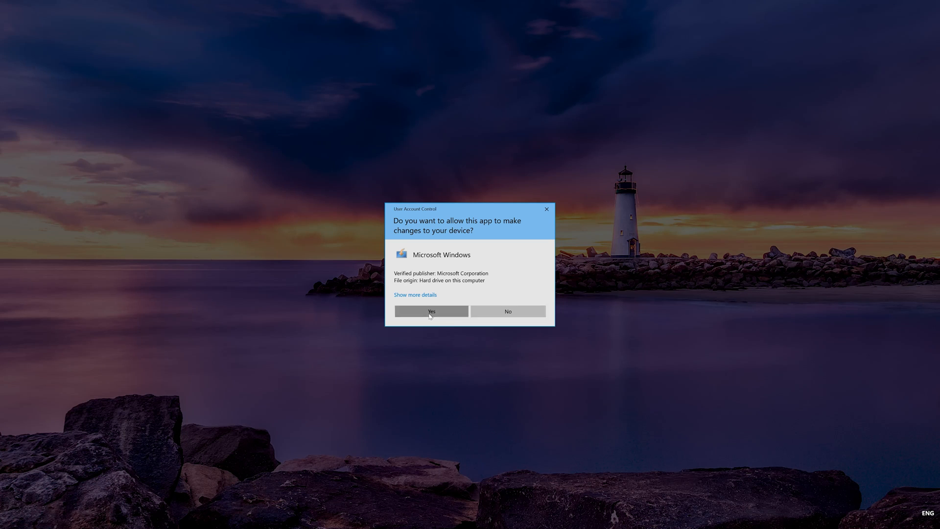
Step: Allow the tool, accept both licenses, pick 'Upgrade this PC now', and install
{"action": "left_click", "coordinate": [432, 311]}
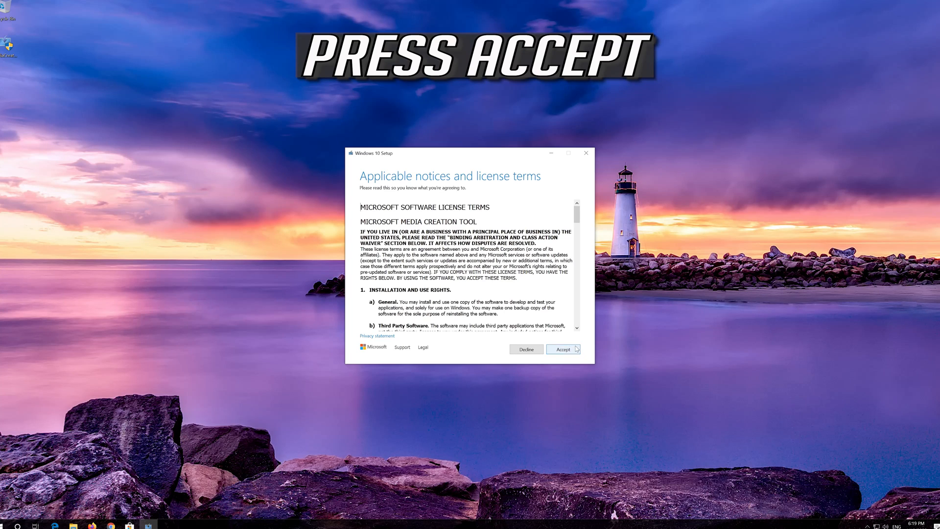
{"action": "left_click", "coordinate": [563, 349]}
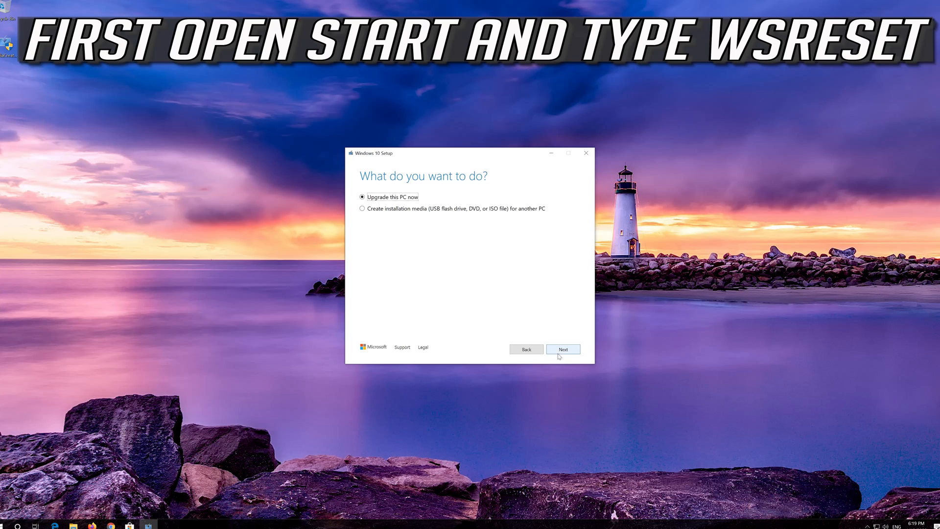
{"action": "left_click", "coordinate": [563, 349]}
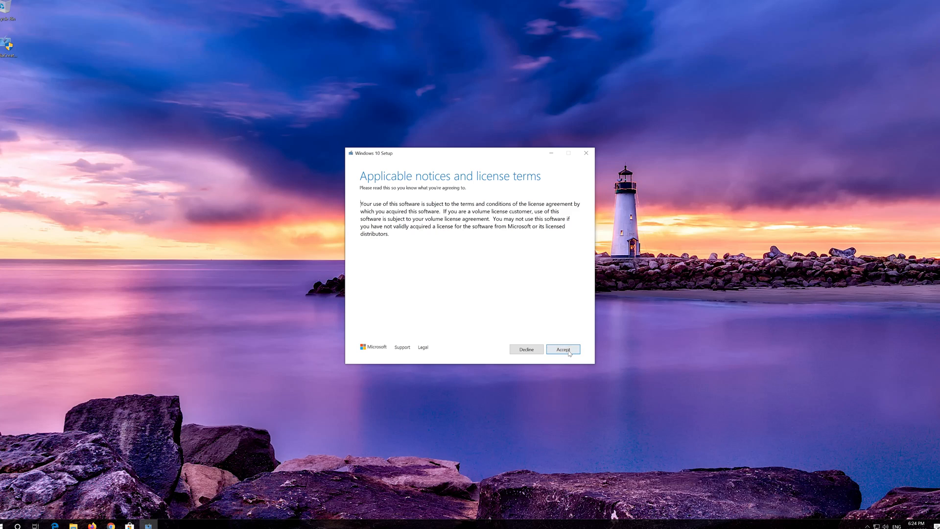
{"action": "left_click", "coordinate": [563, 349]}
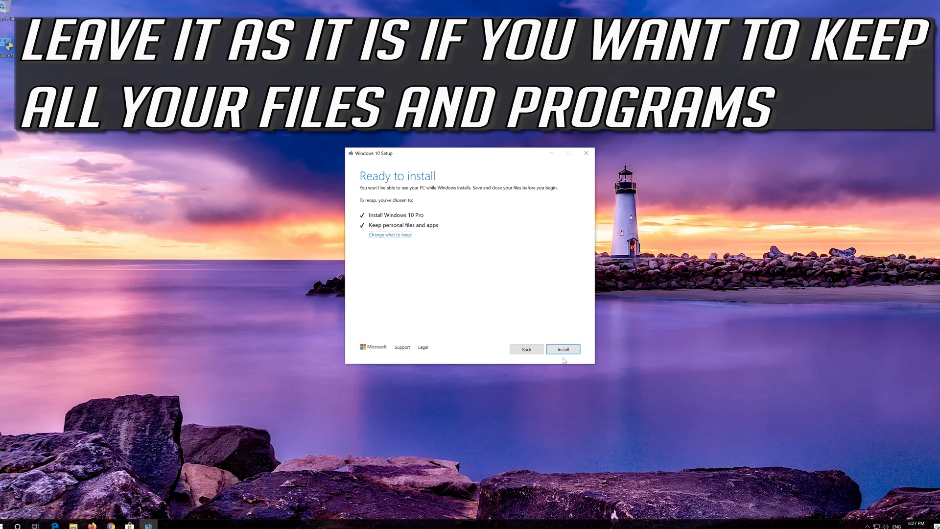
{"action": "left_click", "coordinate": [563, 349]}
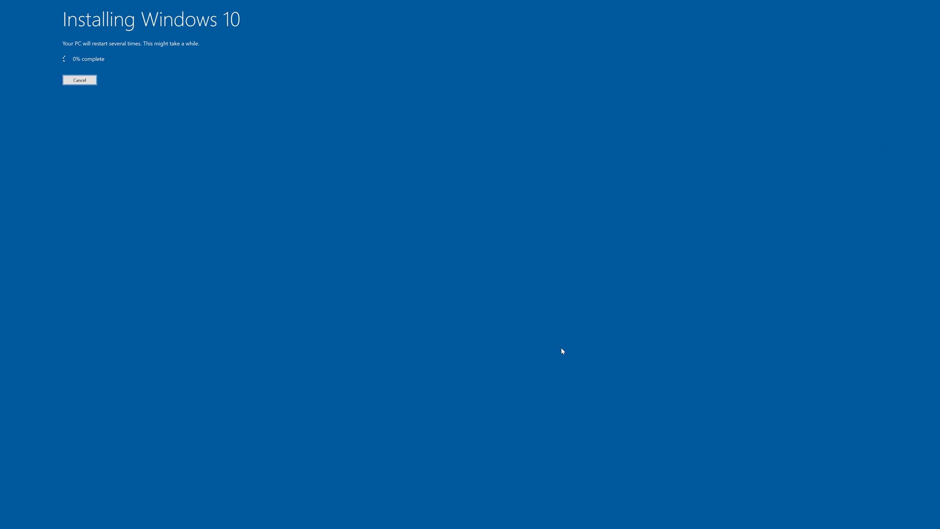